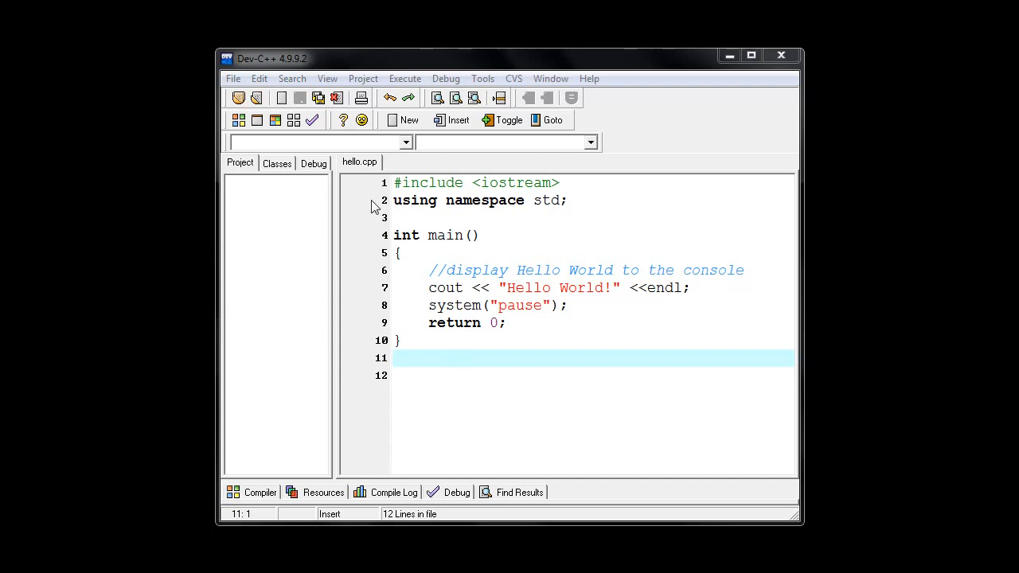
mouse_move(363, 168)
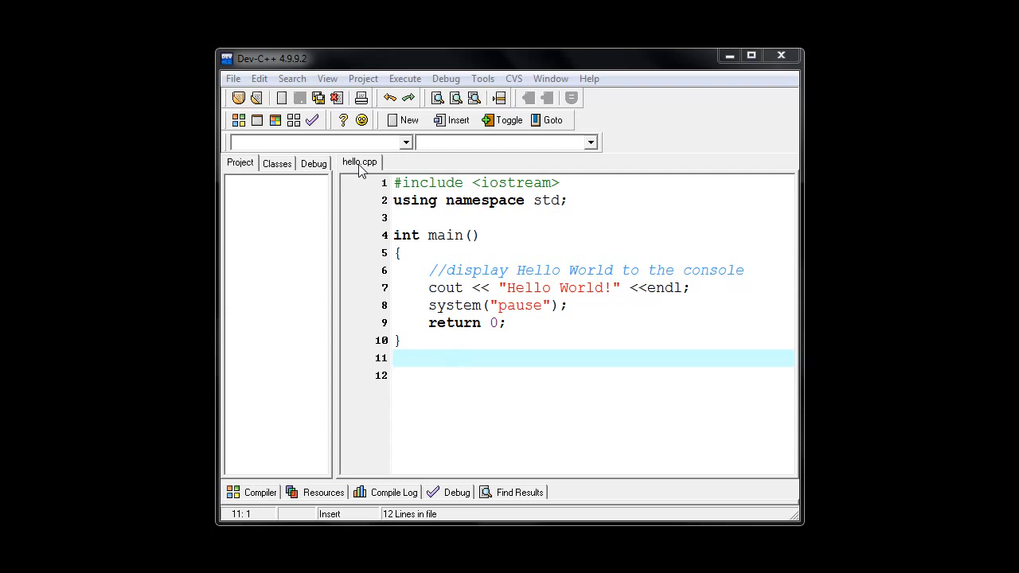
mouse_move(374, 169)
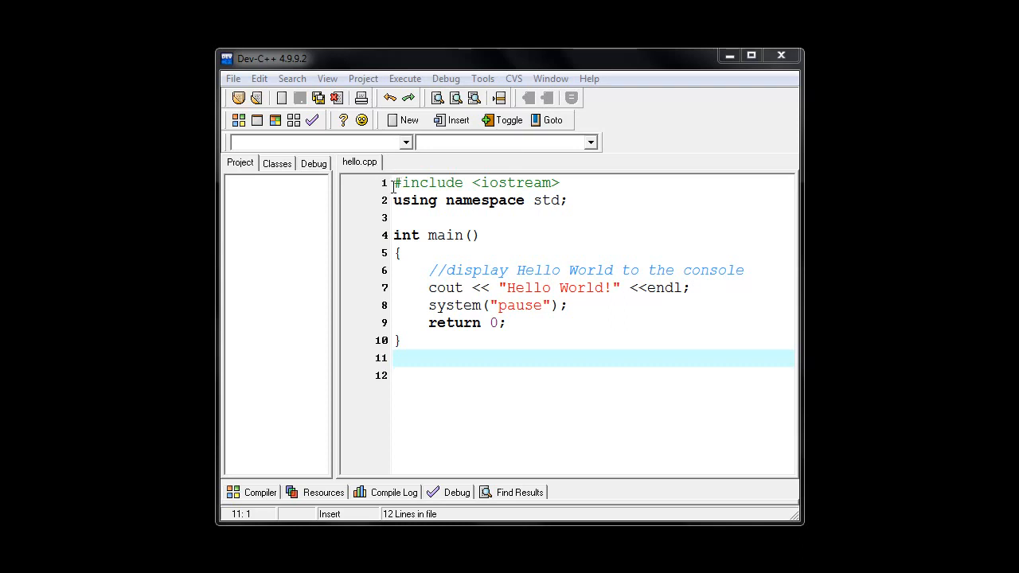
mouse_move(410, 360)
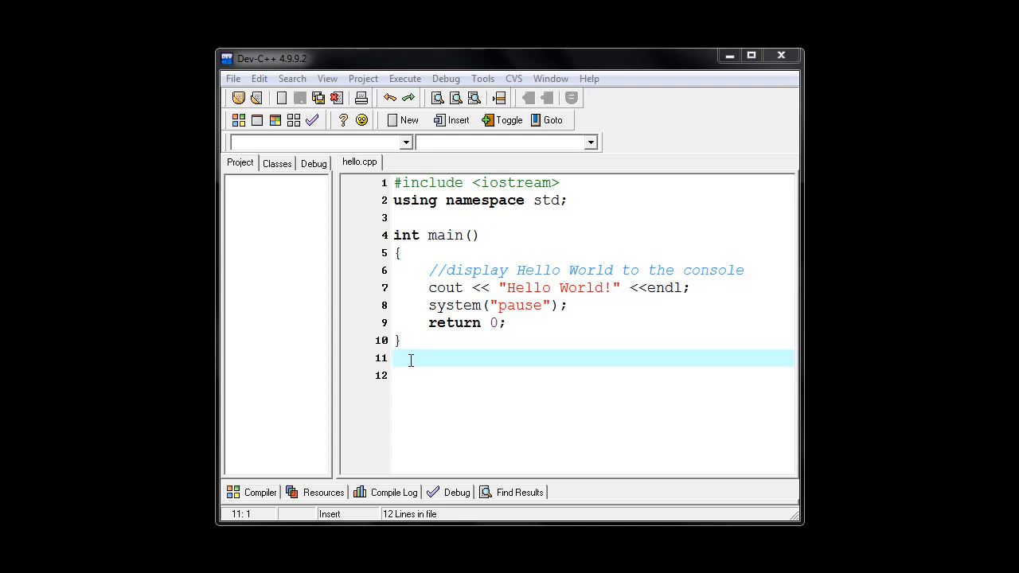
mouse_move(407, 325)
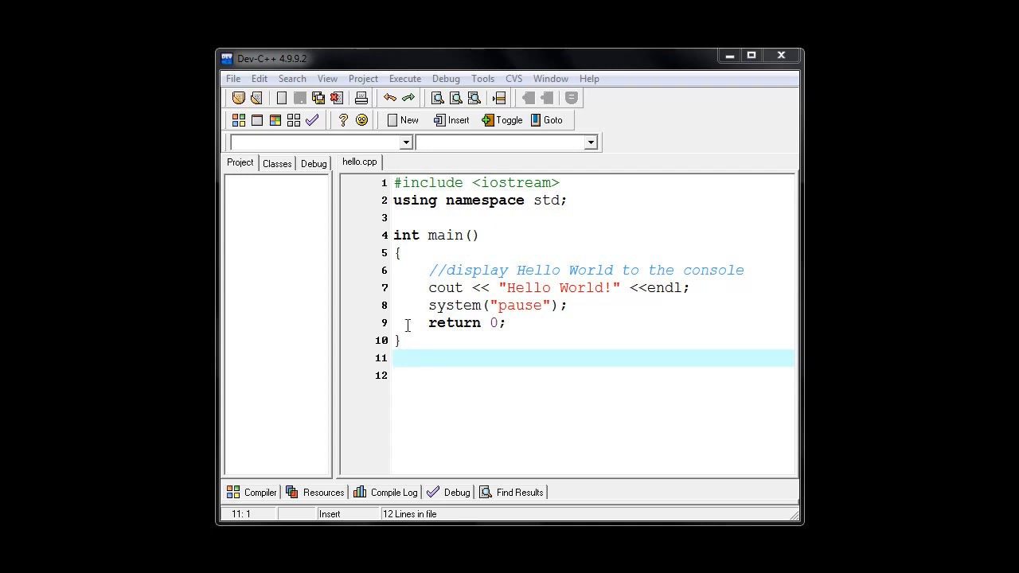
Run the built hello program from the Execute menu
left_click(409, 97)
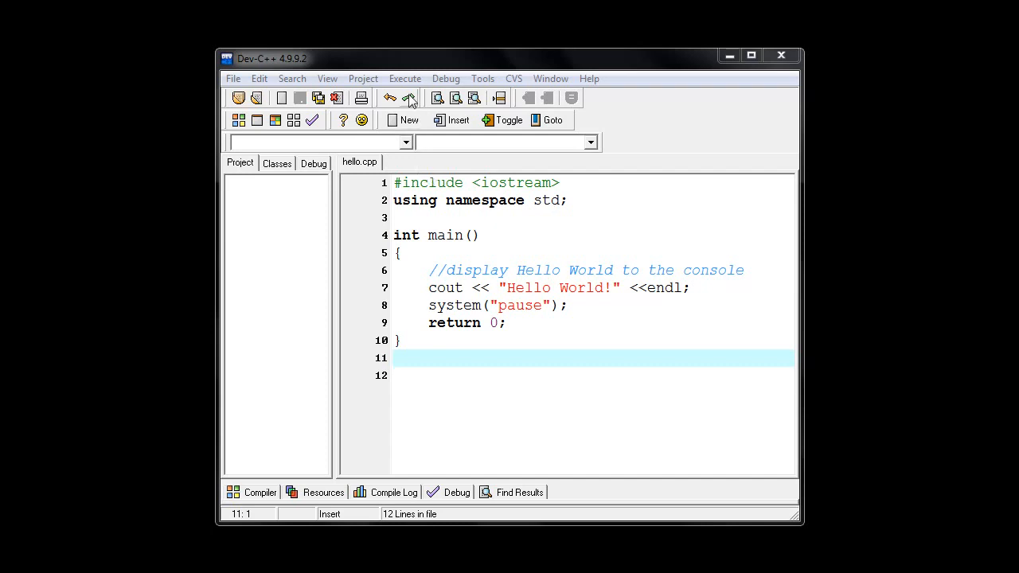
left_click(405, 78)
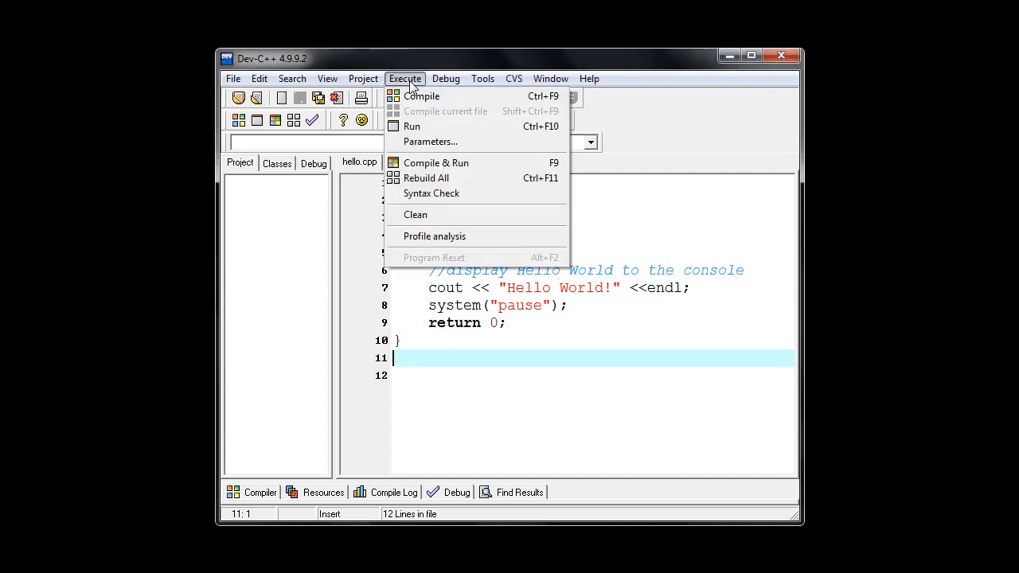
mouse_move(411, 126)
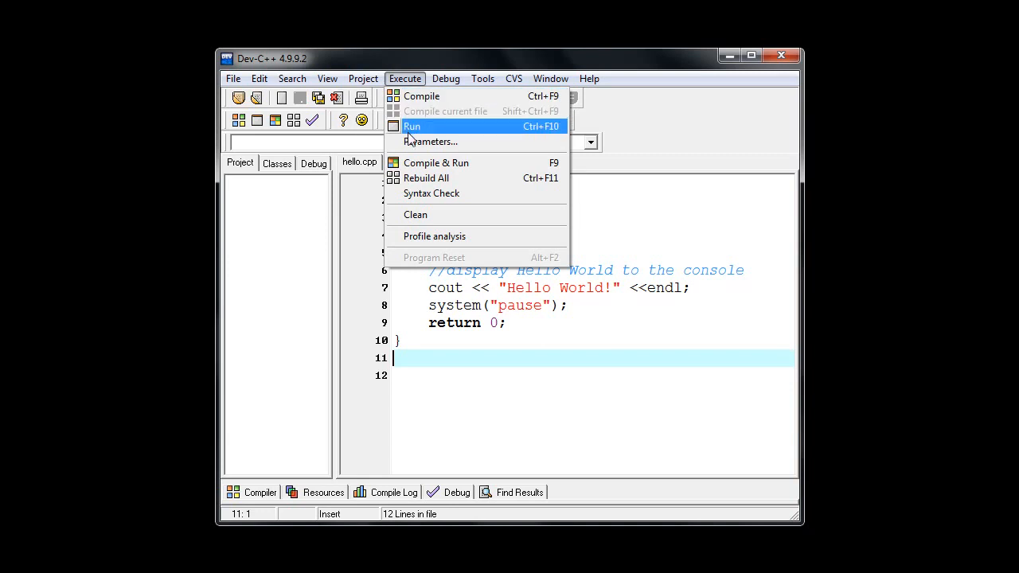
mouse_move(455, 130)
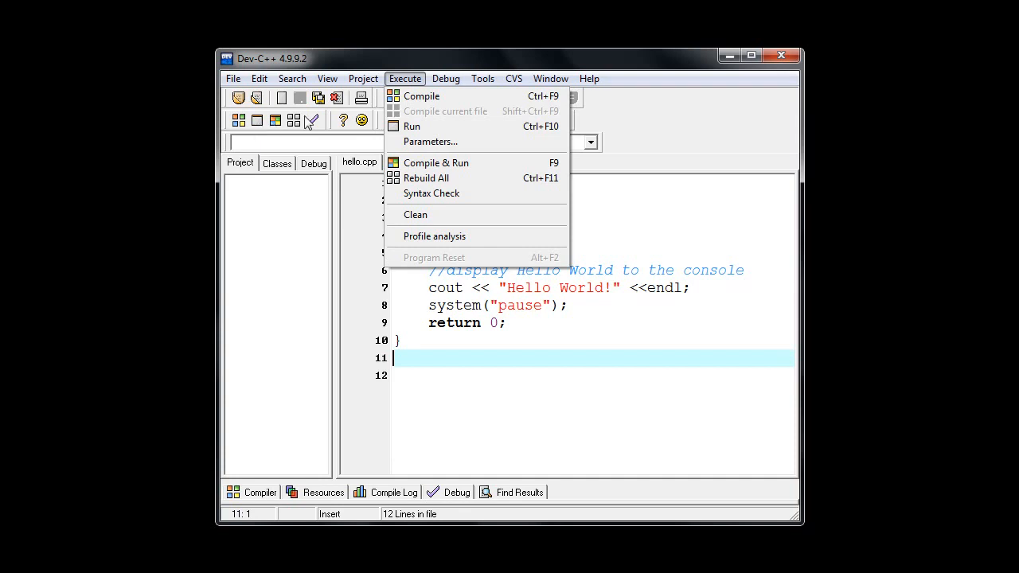
mouse_move(433, 127)
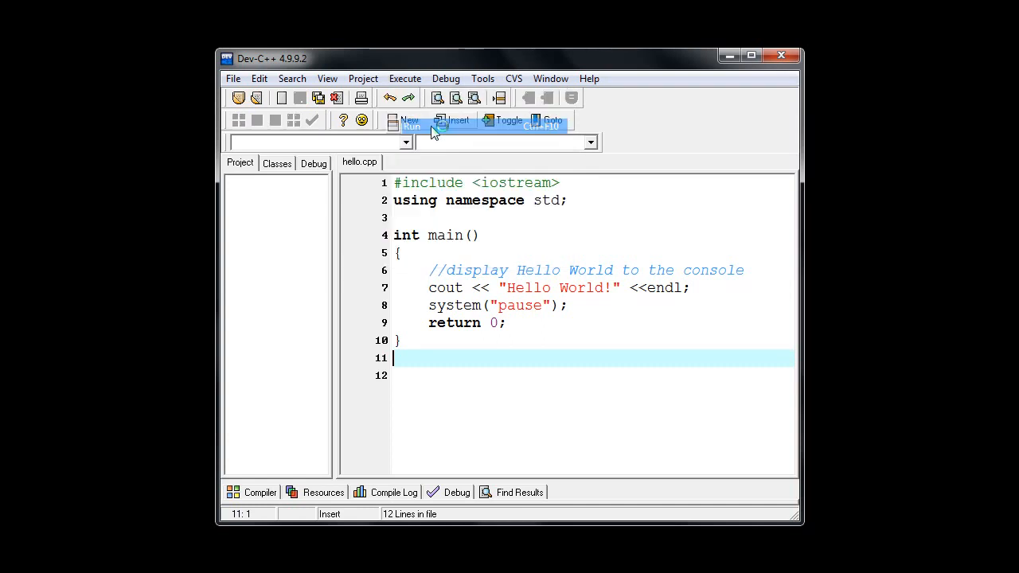
Run hello.exe so the console prints 'Hello World!', and move it beside the hello.cpp source
left_click(411, 126)
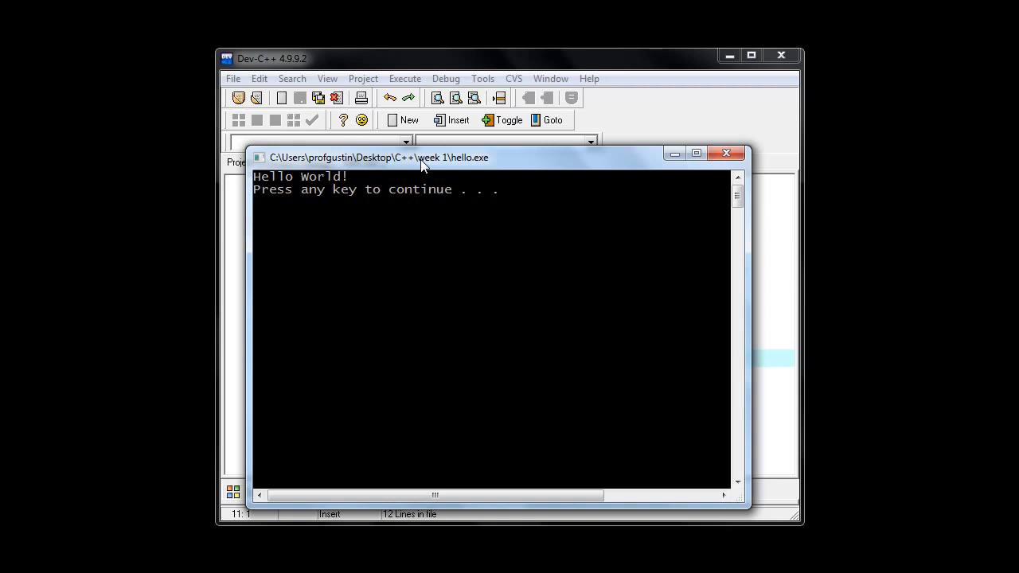
mouse_move(267, 193)
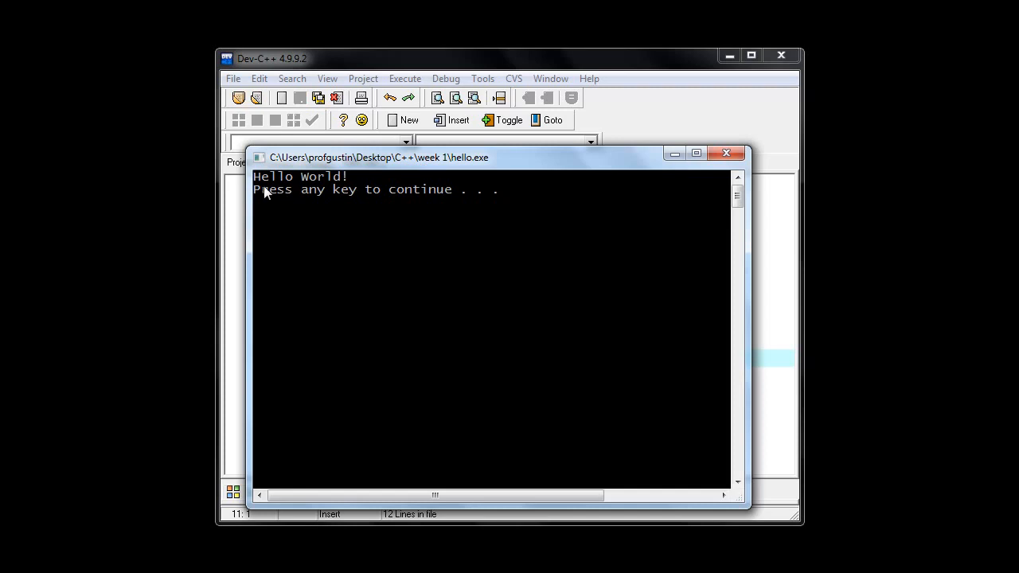
mouse_move(342, 185)
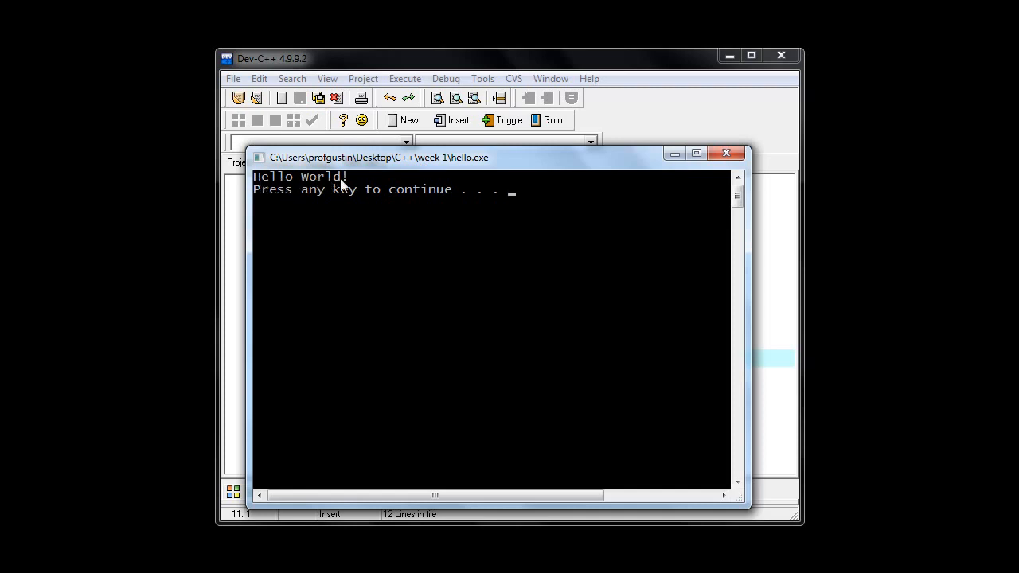
mouse_move(356, 182)
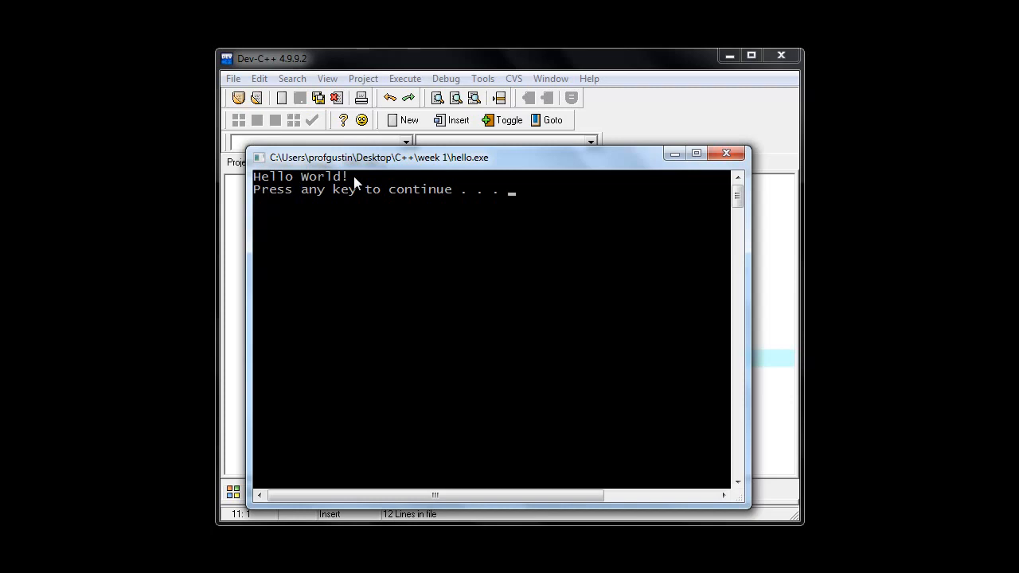
mouse_move(394, 163)
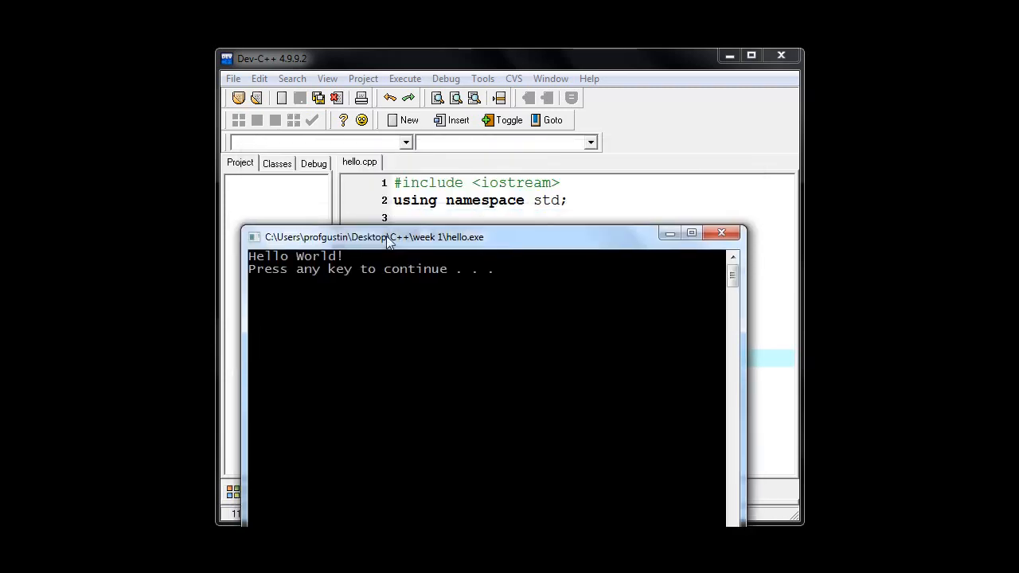
left_click_drag(390, 235, 436, 318)
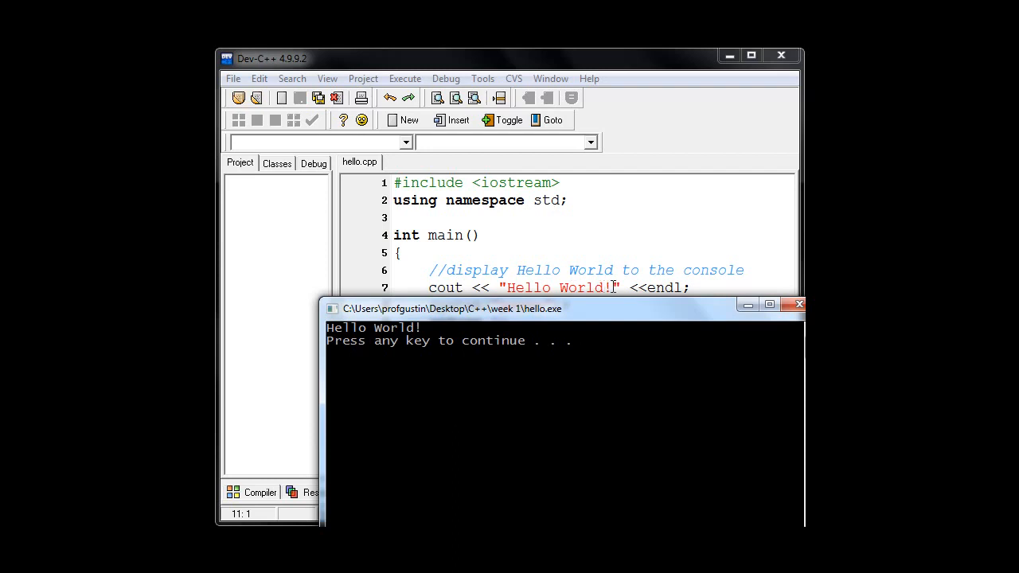
key("enter")
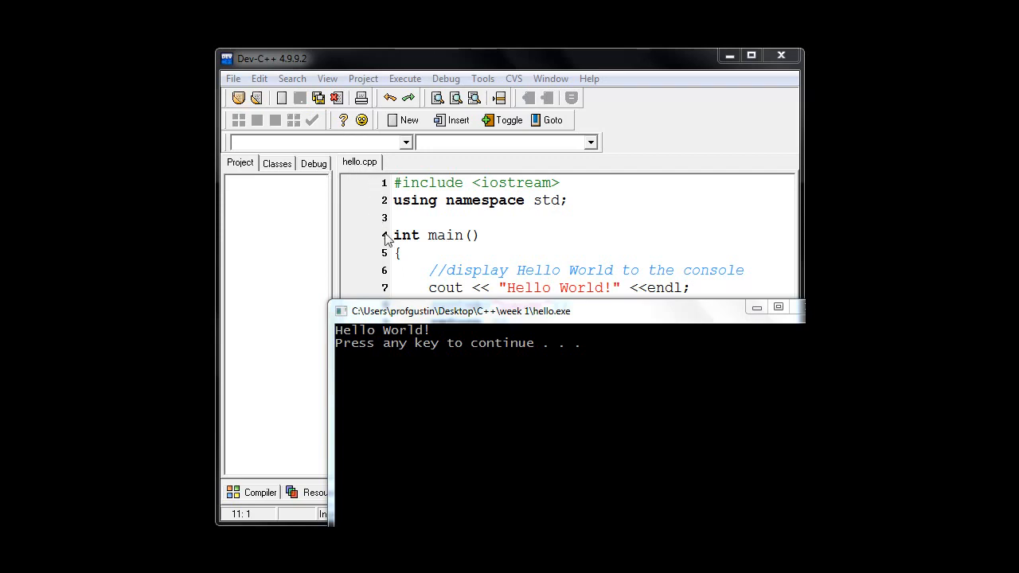
mouse_move(539, 320)
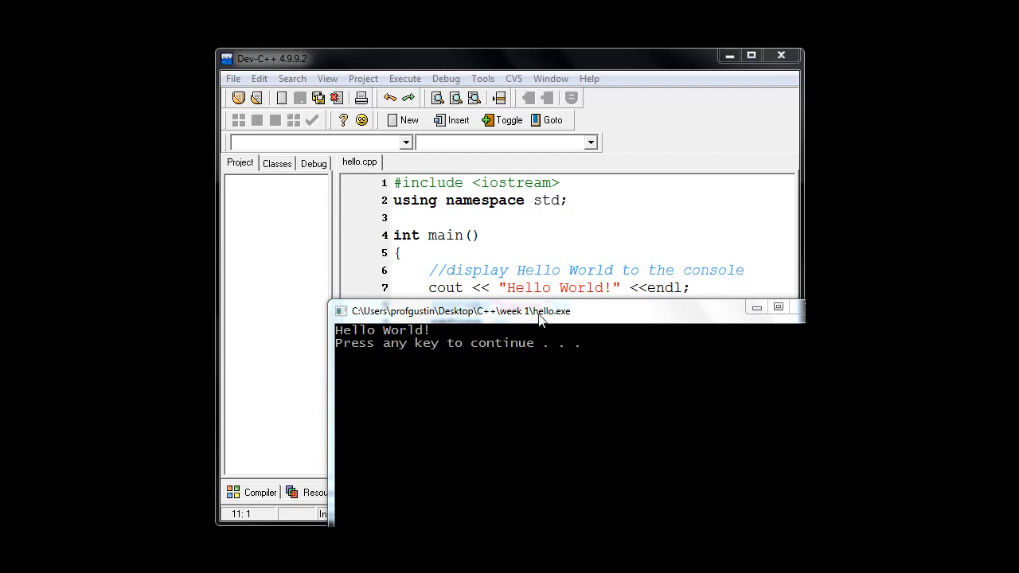
mouse_move(570, 318)
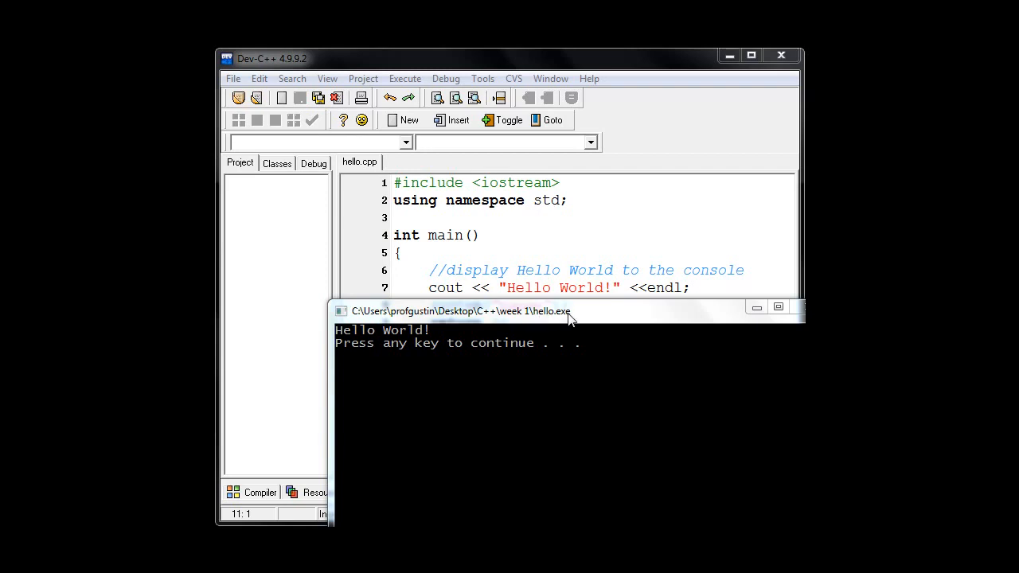
mouse_move(548, 322)
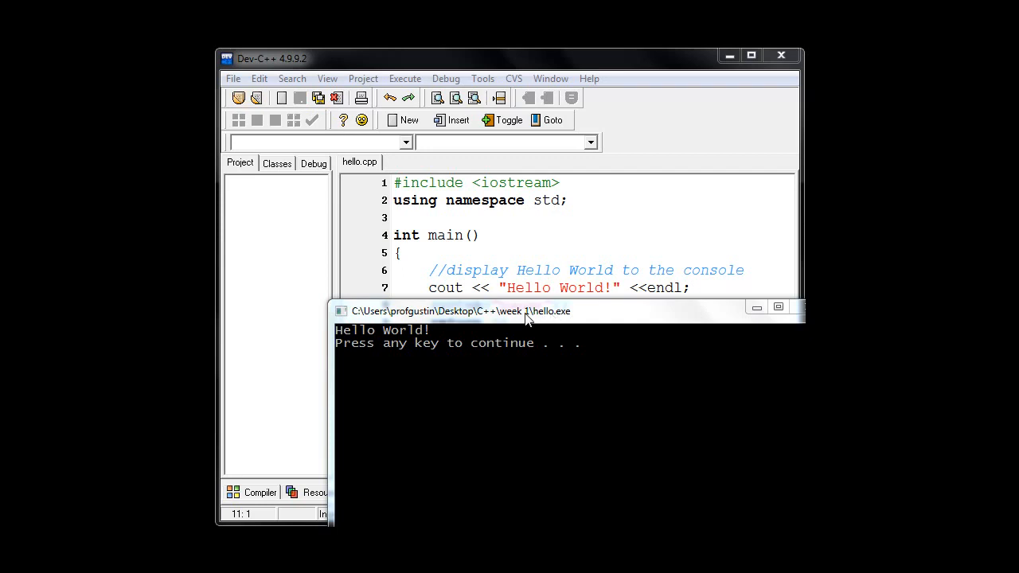
mouse_move(554, 319)
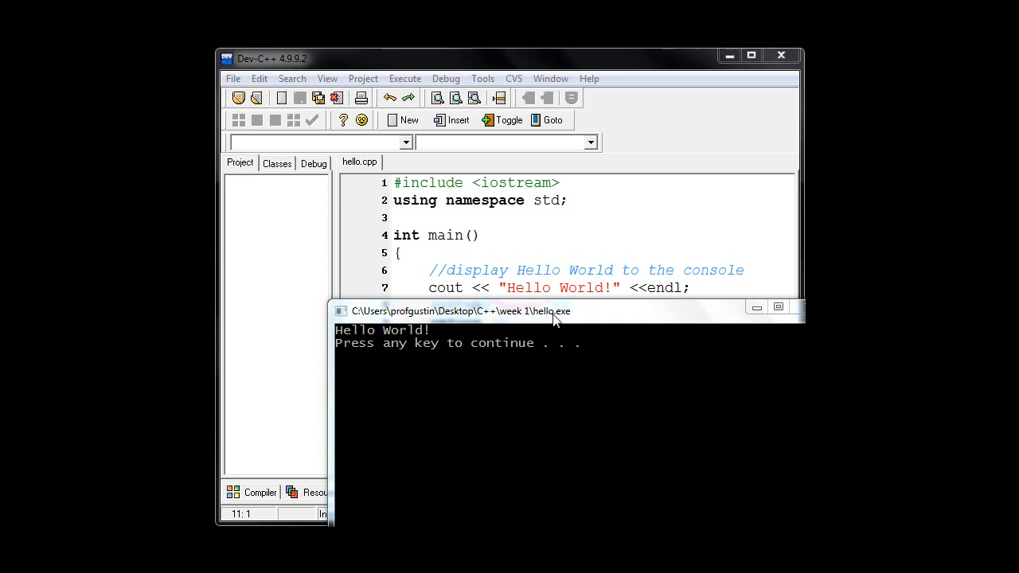
mouse_move(716, 347)
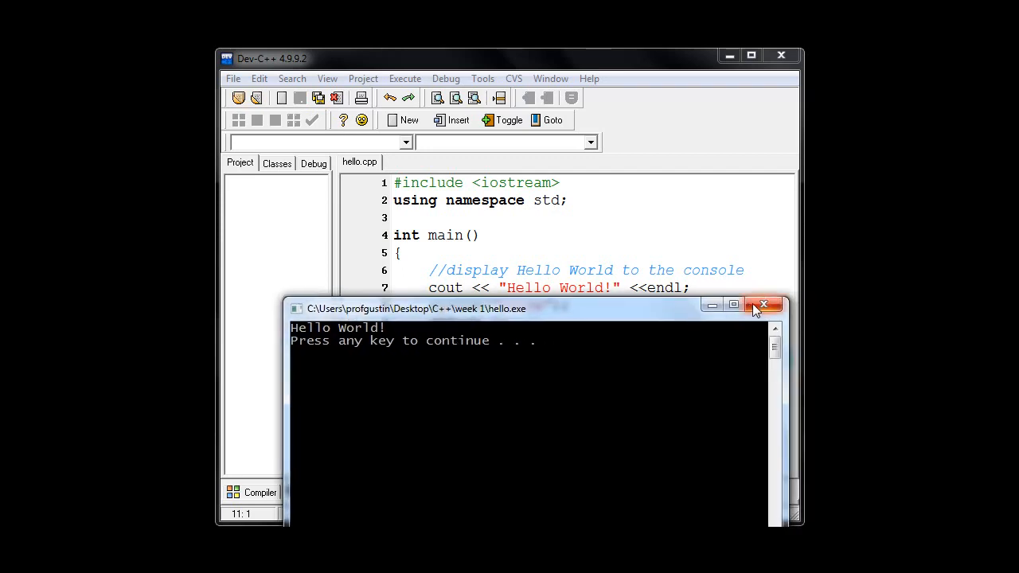
Close the Hello World console and position the week 1 folder showing hello.cpp and hello.exe
left_click(764, 306)
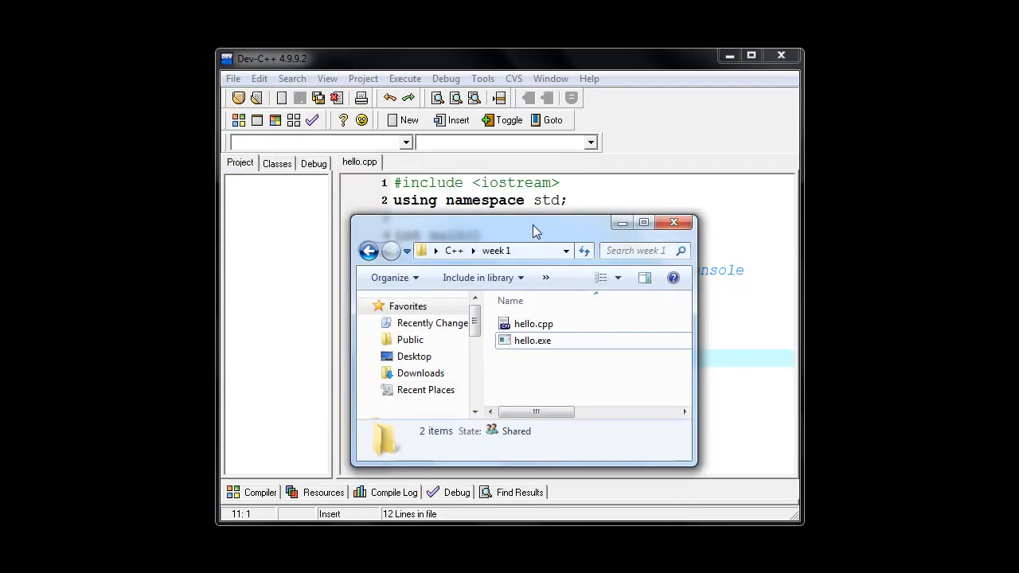
left_click_drag(537, 229, 522, 208)
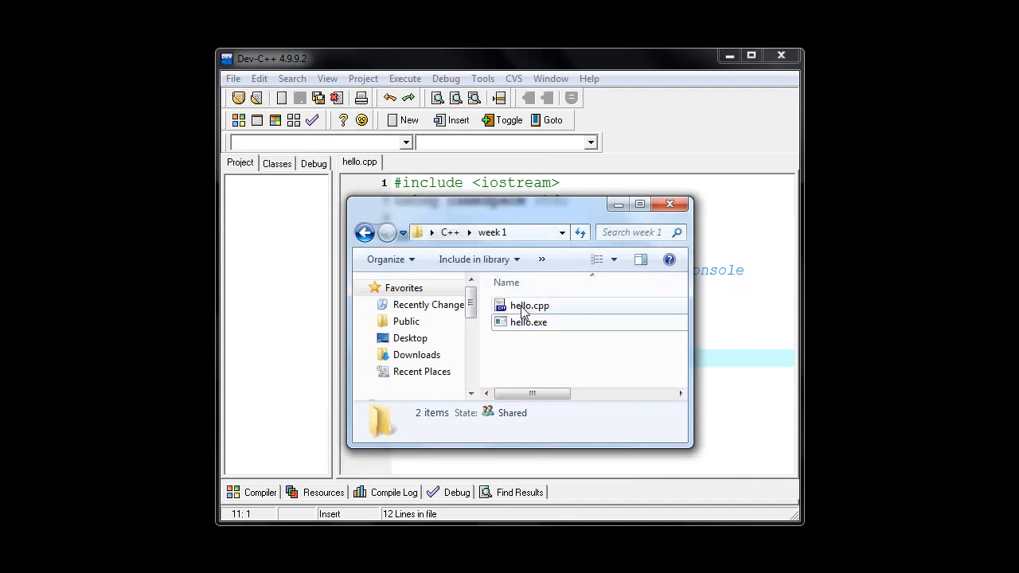
mouse_move(529, 306)
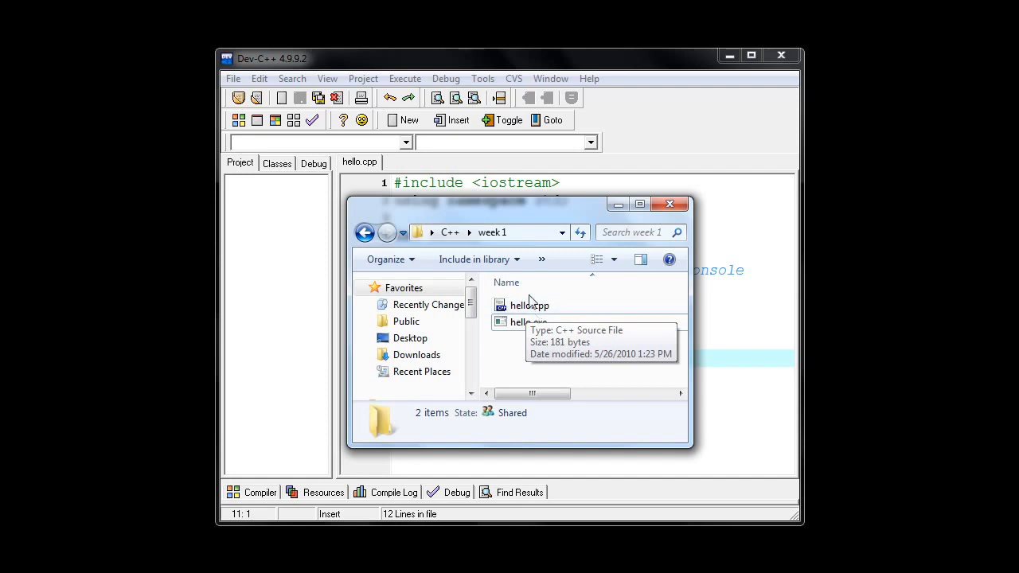
mouse_move(424, 86)
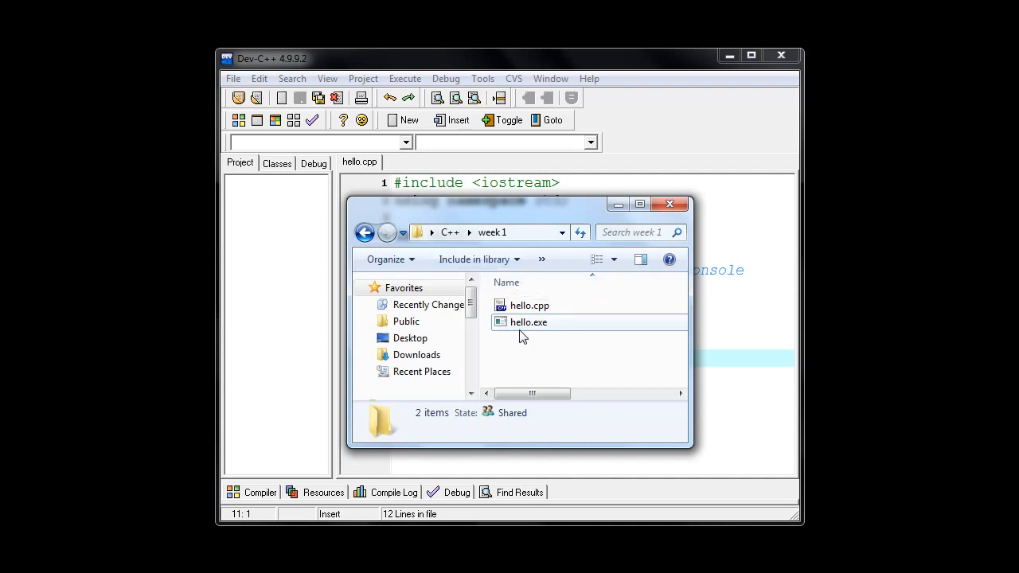
mouse_move(535, 328)
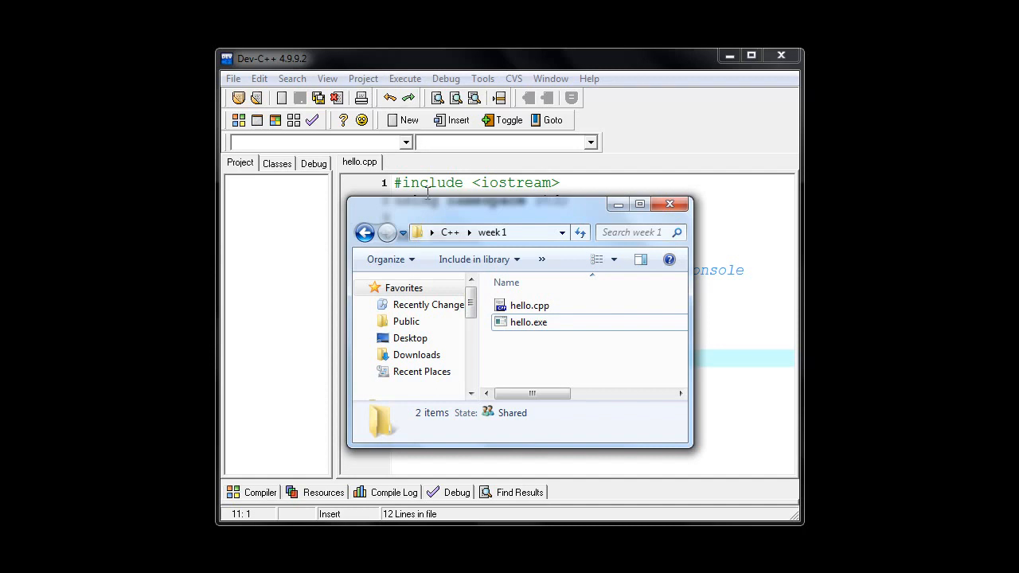
mouse_move(529, 322)
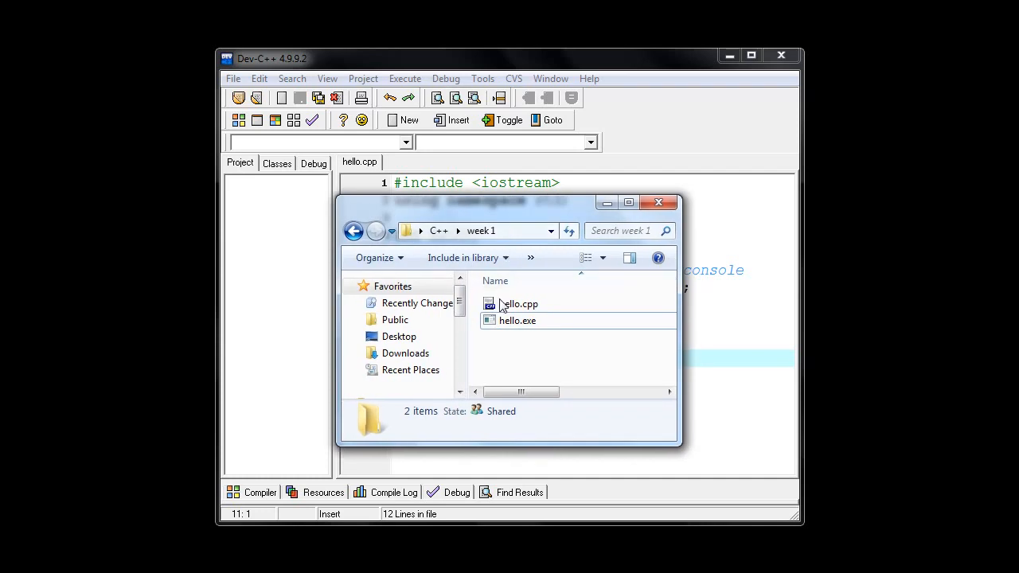
mouse_move(516, 325)
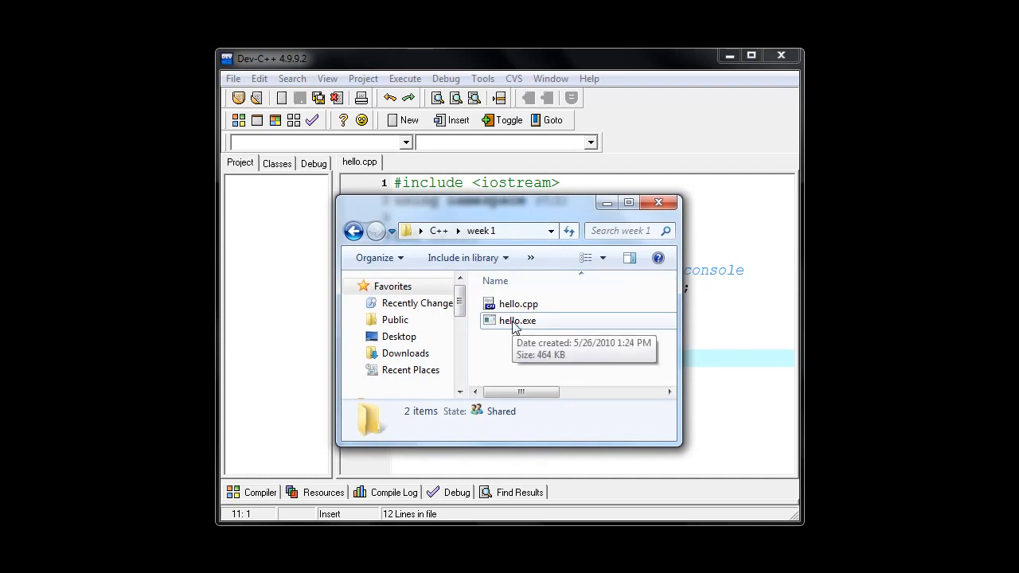
Launch hello.exe from the folder to see 'Hello World!', then close the console and the week 1 folder
double_click(516, 321)
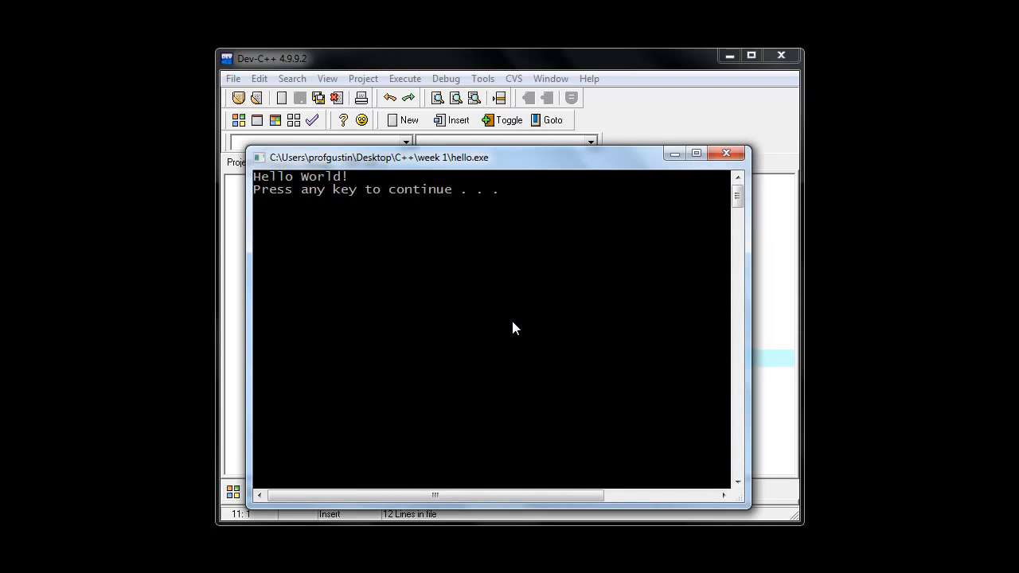
mouse_move(597, 164)
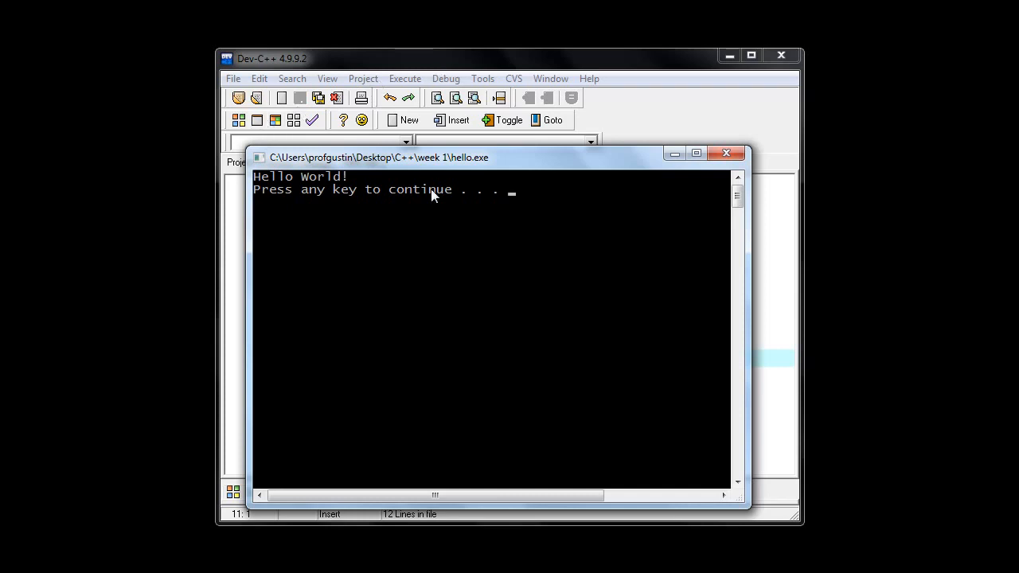
mouse_move(465, 161)
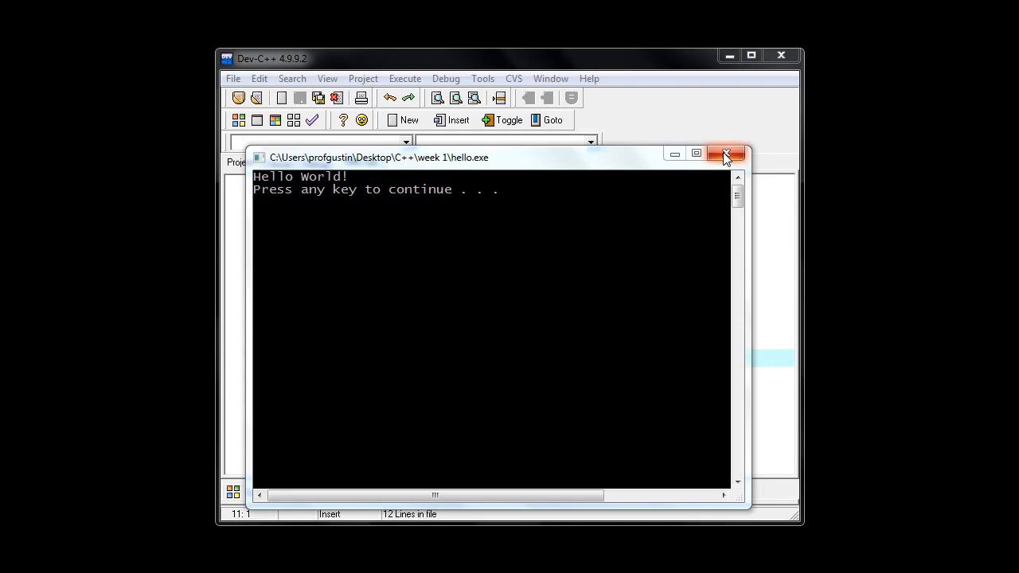
left_click(726, 155)
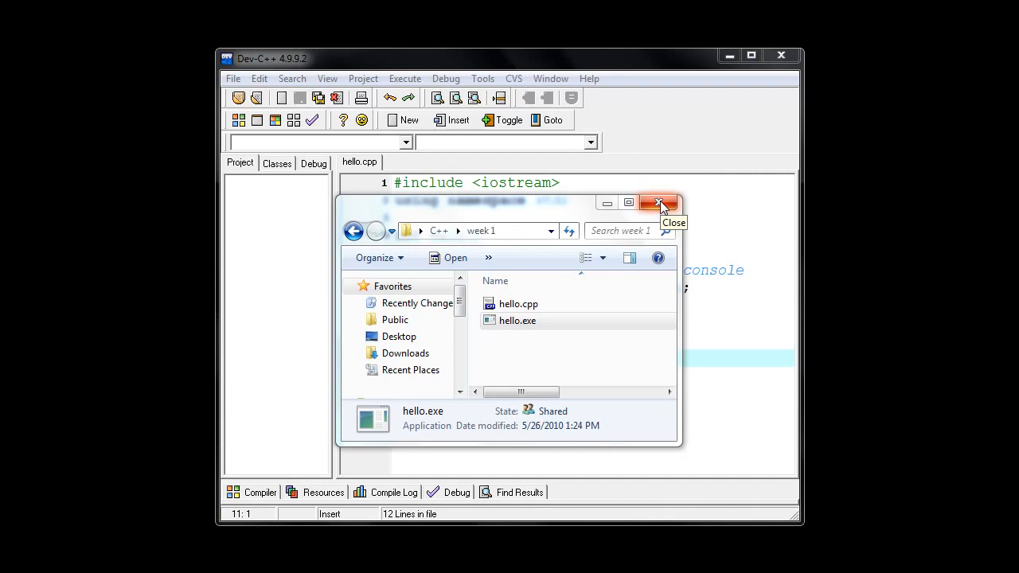
left_click(660, 204)
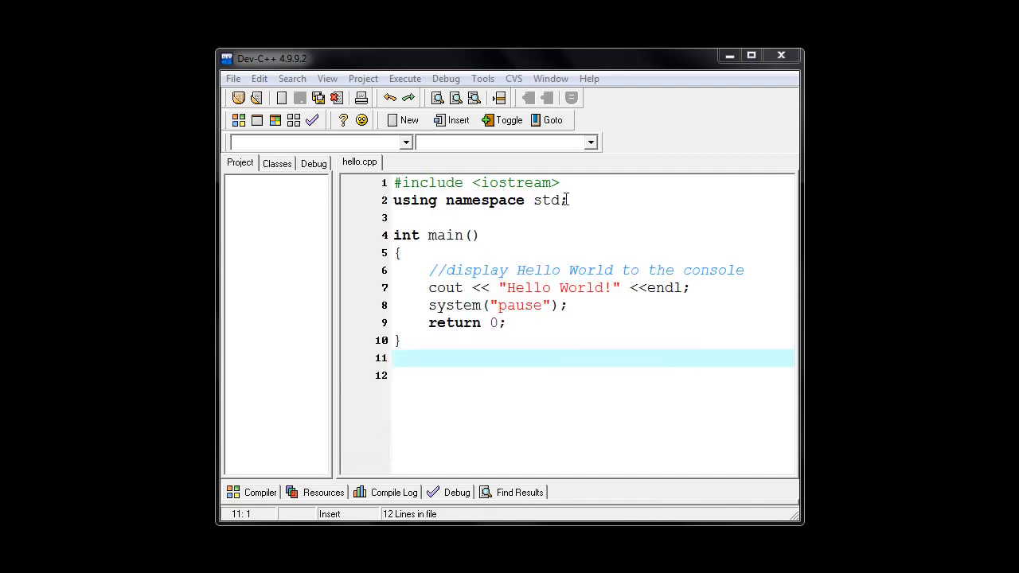